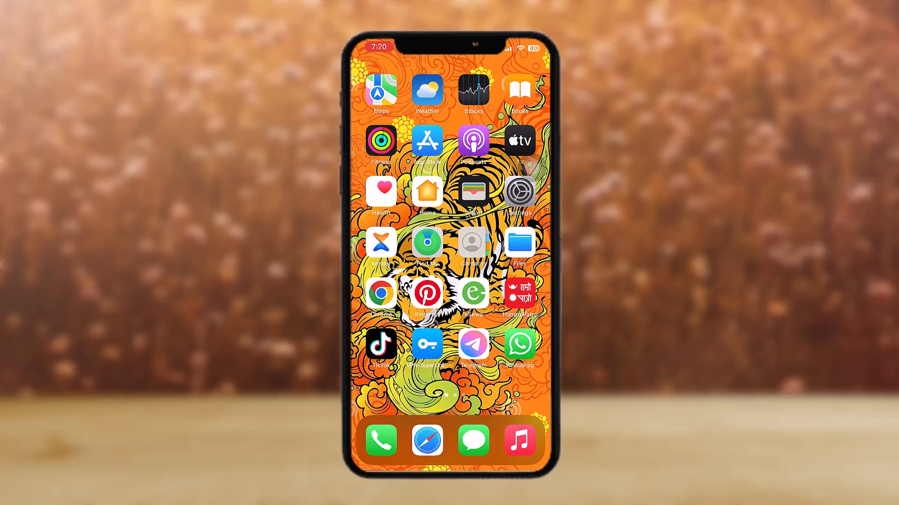
Launch WhatsApp, leave the open group conversation, and scroll the Chats list.
{"action": "left_click", "coordinate": [519, 344]}
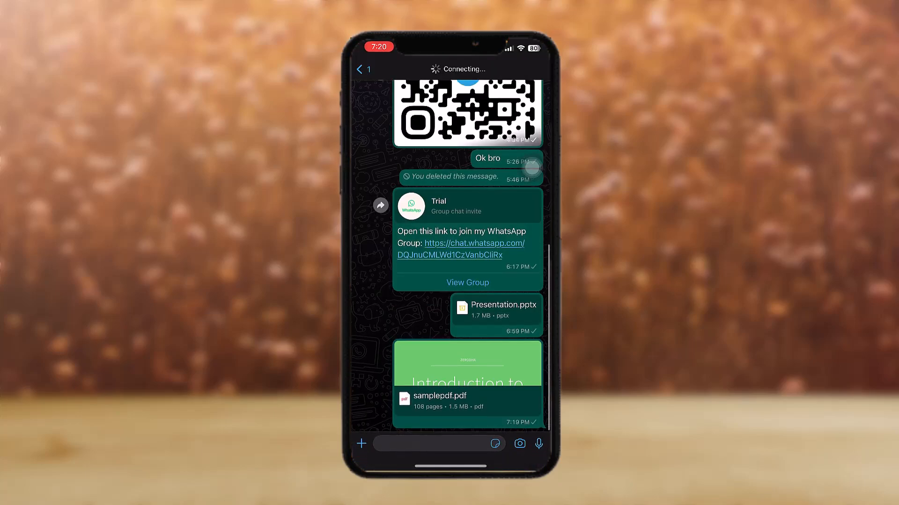
{"action": "left_click", "coordinate": [363, 68]}
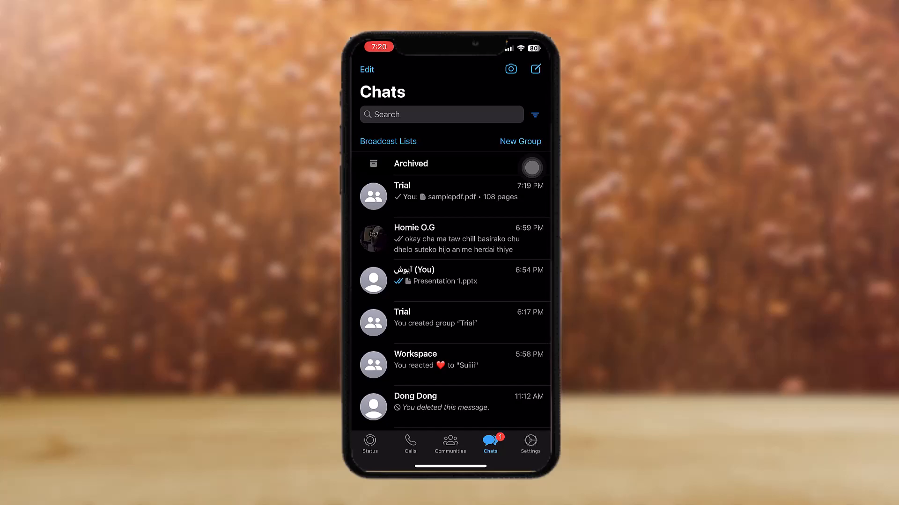
{"action": "scroll", "scroll_direction": "down", "scroll_amount": 3}
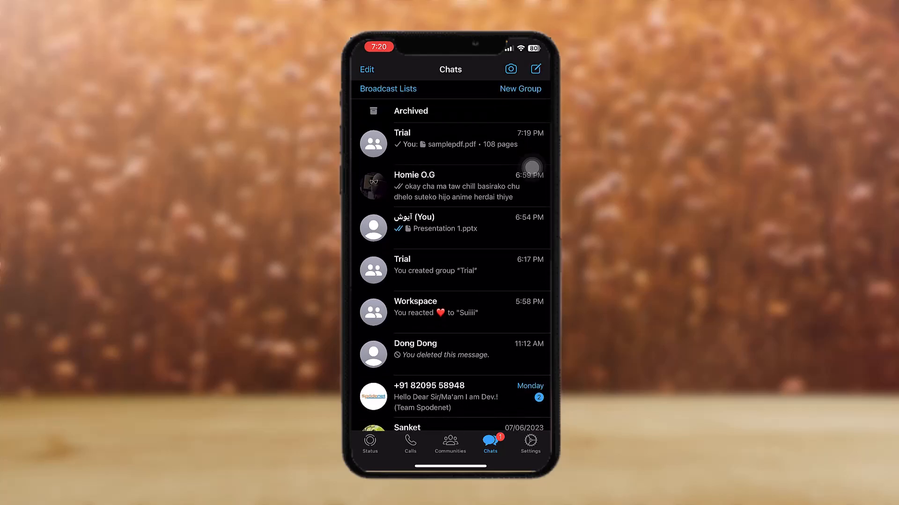
{"action": "scroll", "scroll_direction": "down", "scroll_amount": 3}
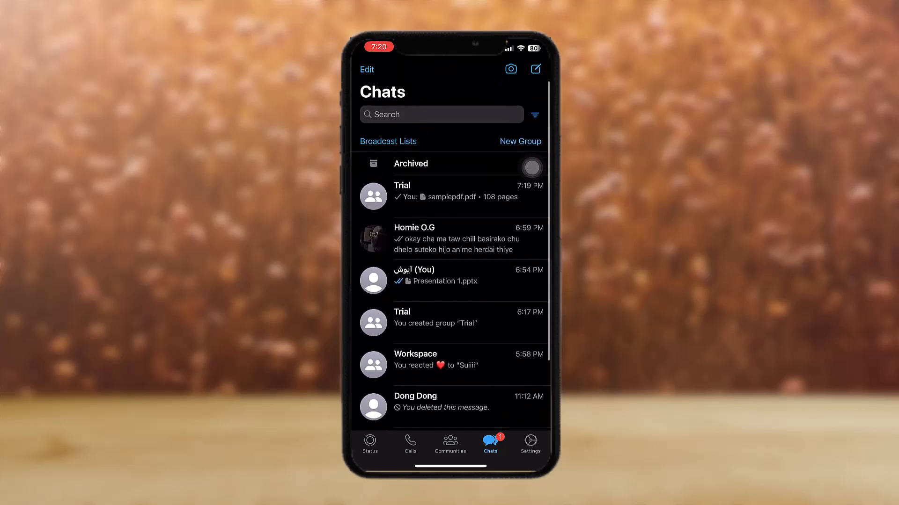
Open the Trial group chat and select the samplepdf.pdf message.
{"action": "left_click", "coordinate": [402, 194]}
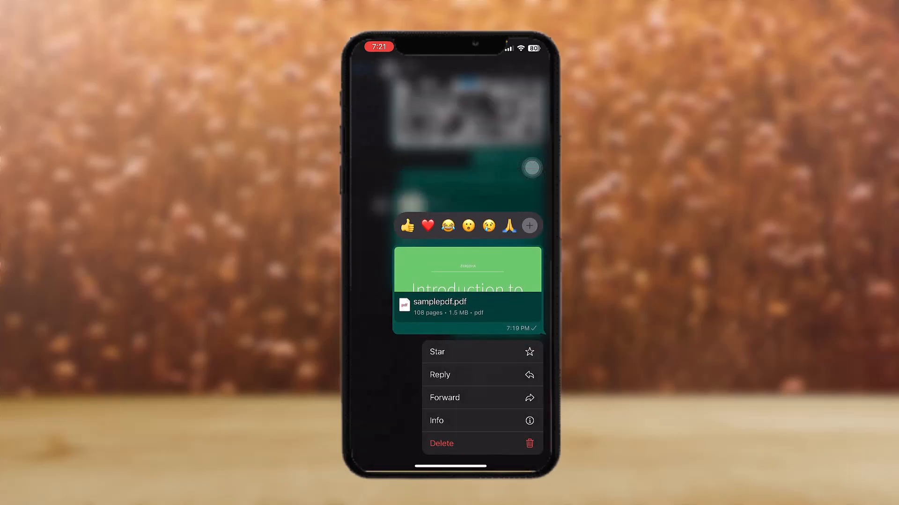
{"action": "left_click", "coordinate": [436, 352]}
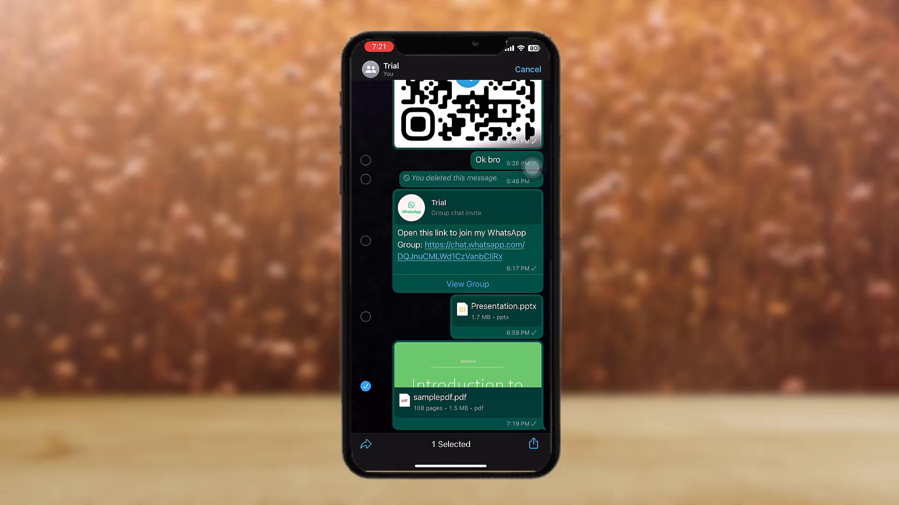
Share samplepdf.pdf to Gmail, attaching it to a new email draft.
{"action": "left_click", "coordinate": [532, 444]}
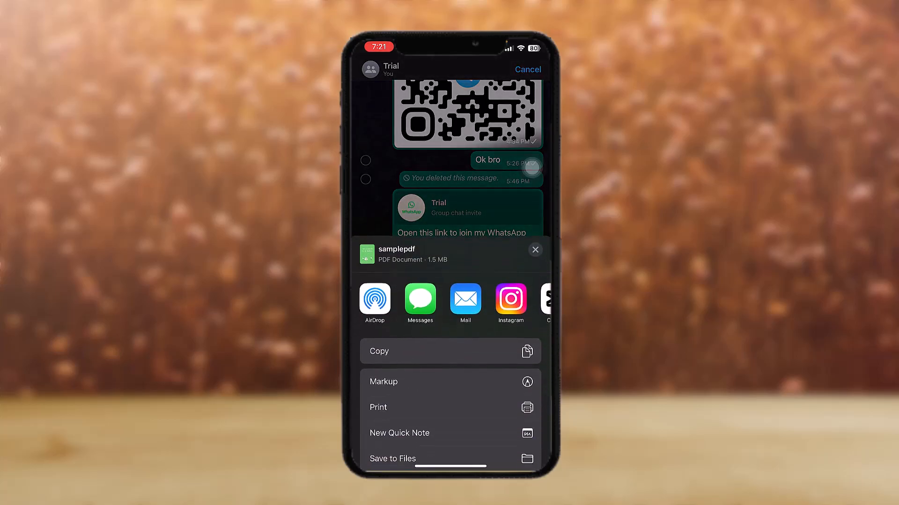
{"action": "scroll", "scroll_direction": "left", "scroll_amount": 3}
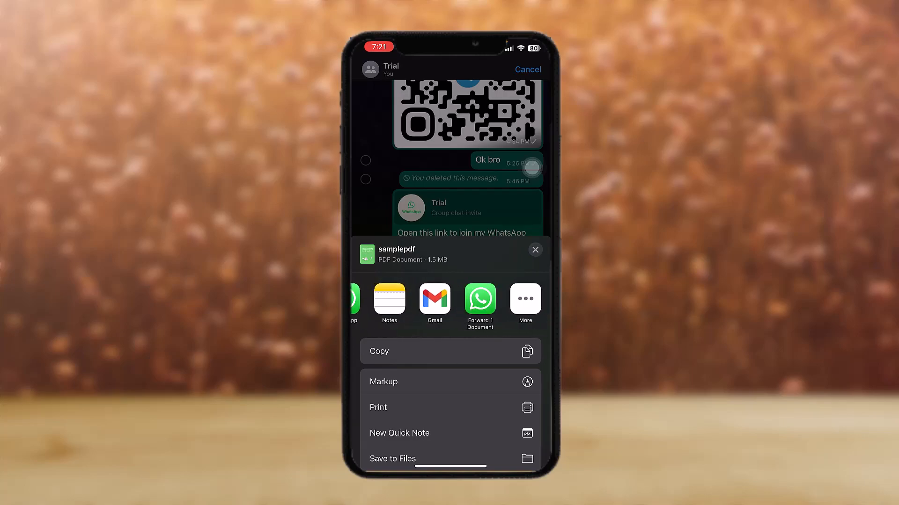
{"action": "scroll", "scroll_direction": "left", "scroll_amount": 3}
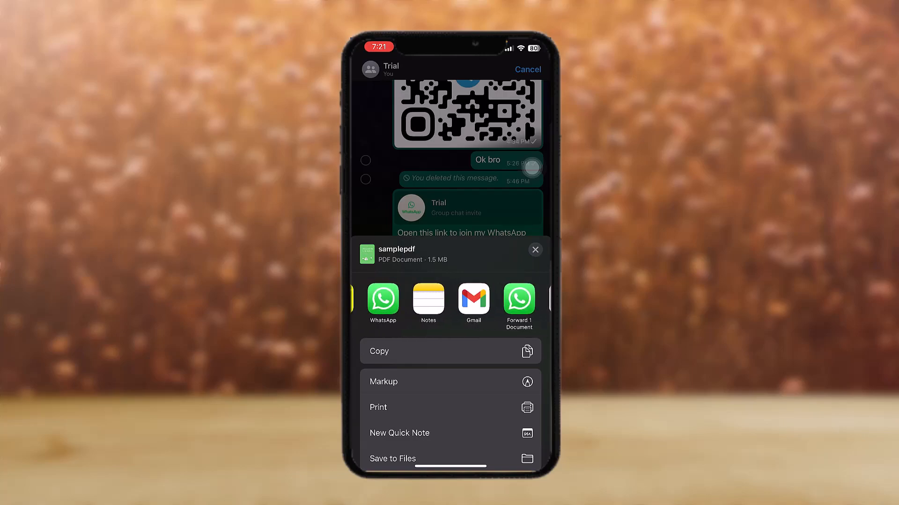
{"action": "left_click", "coordinate": [472, 300]}
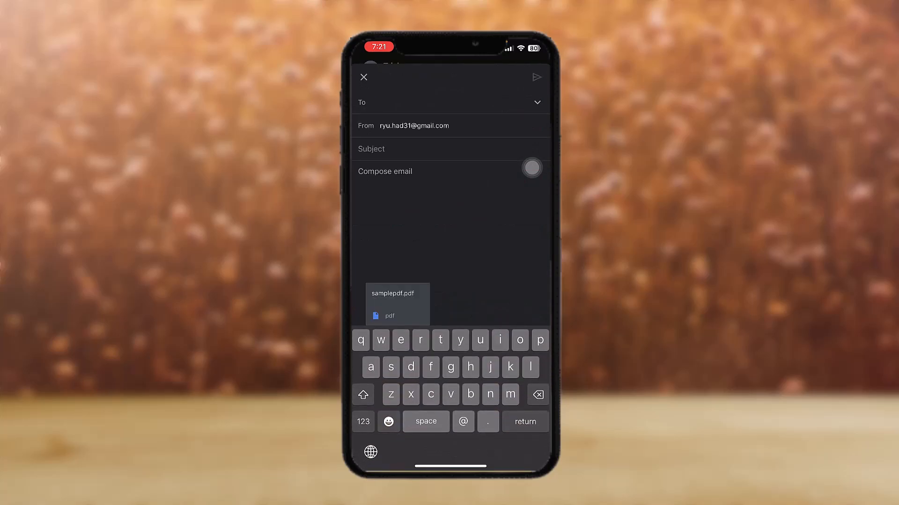